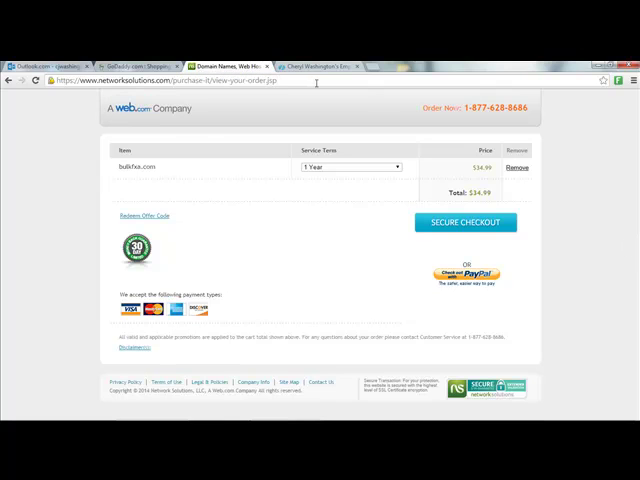
Sign in to the Network Solutions Account Manager with the user ID and password
text(purc)
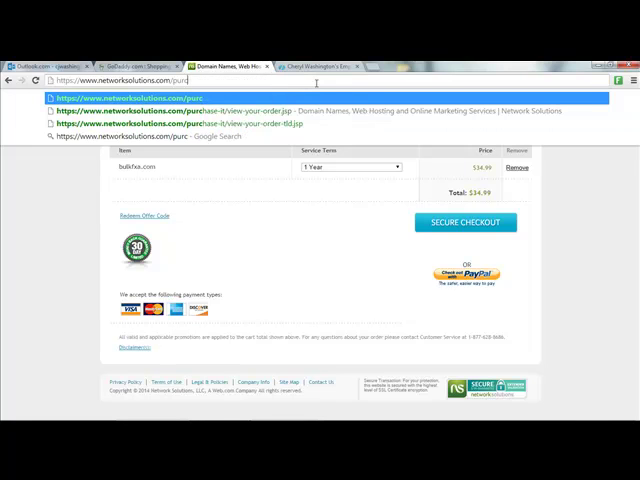
key(Backspace)
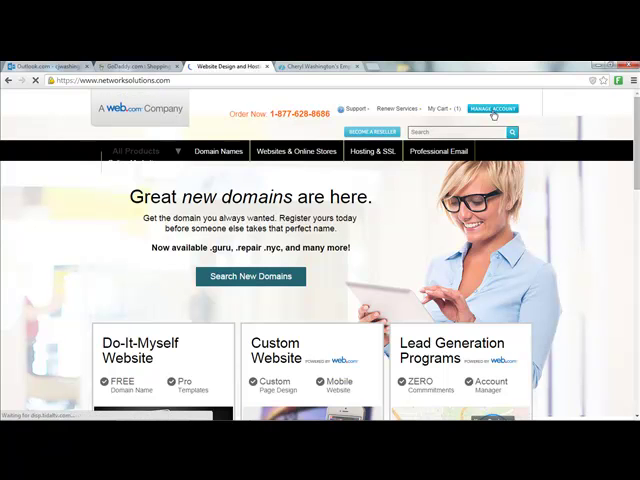
click(295, 151)
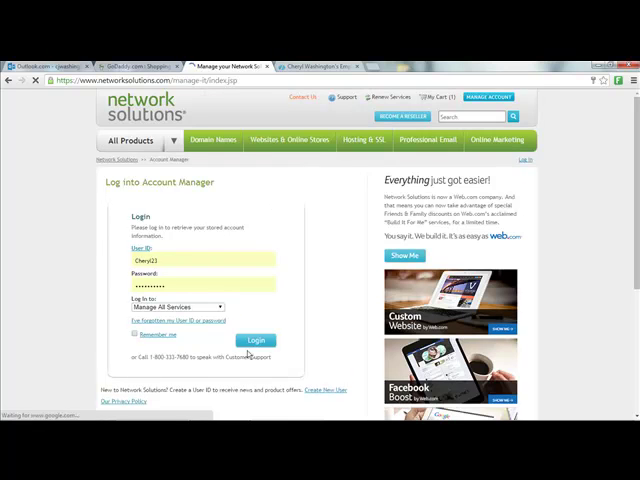
click(256, 340)
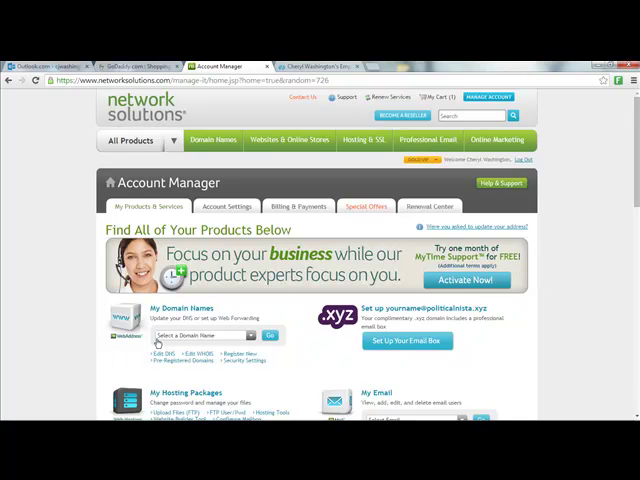
Select irocksocial.com under My Domain Names and go to its management page
scroll(down, 3)
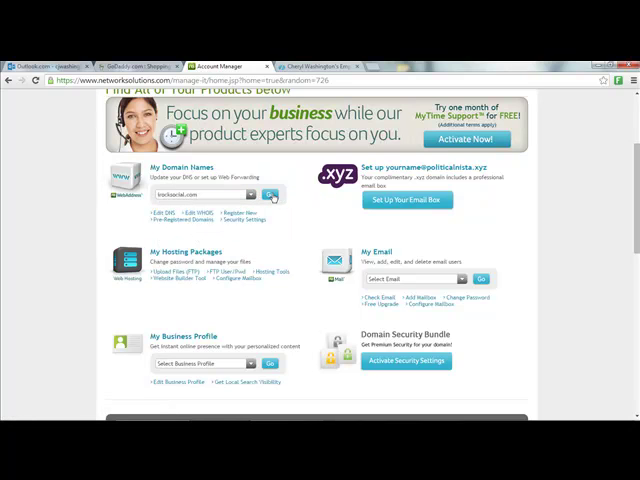
click(270, 194)
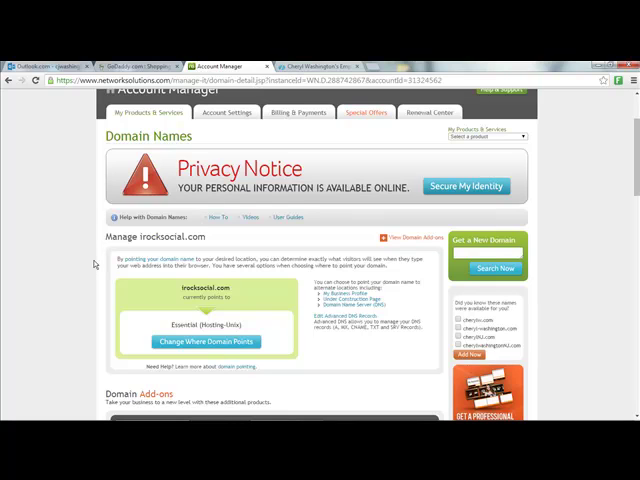
scroll(down, 3)
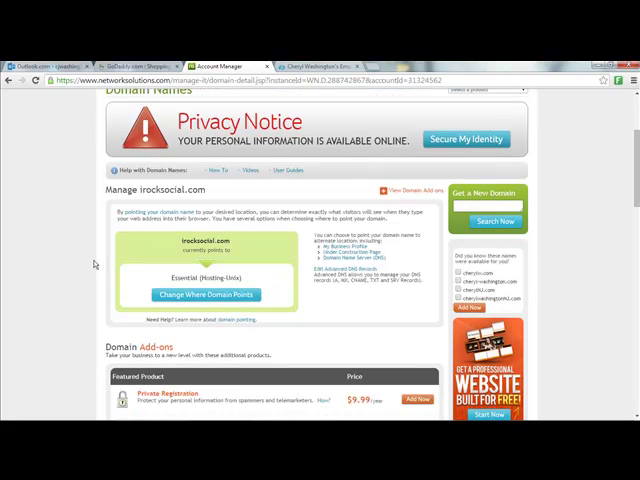
scroll(down, 3)
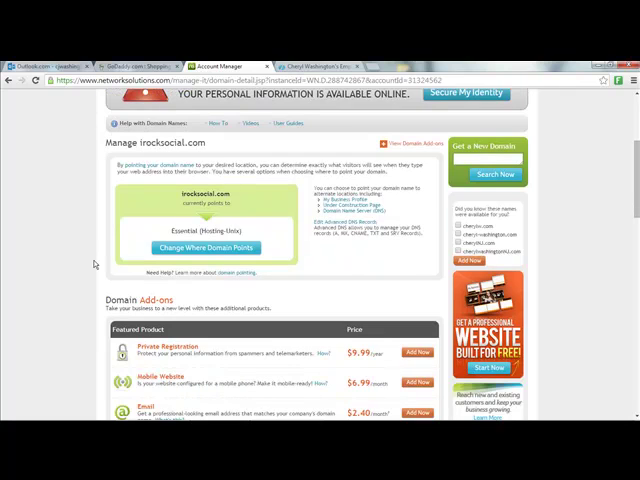
scroll(down, 3)
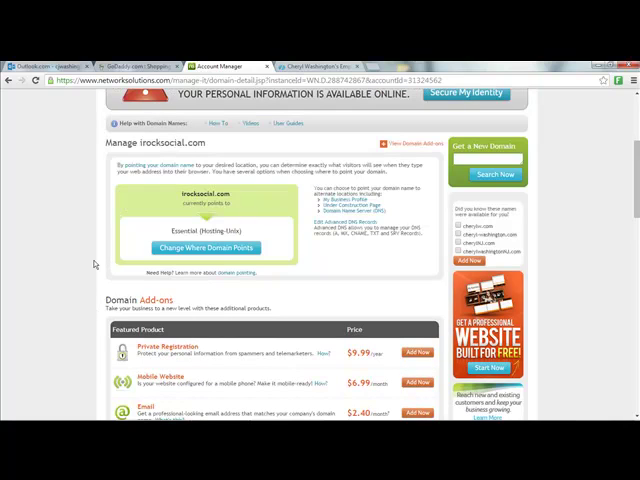
scroll(down, 3)
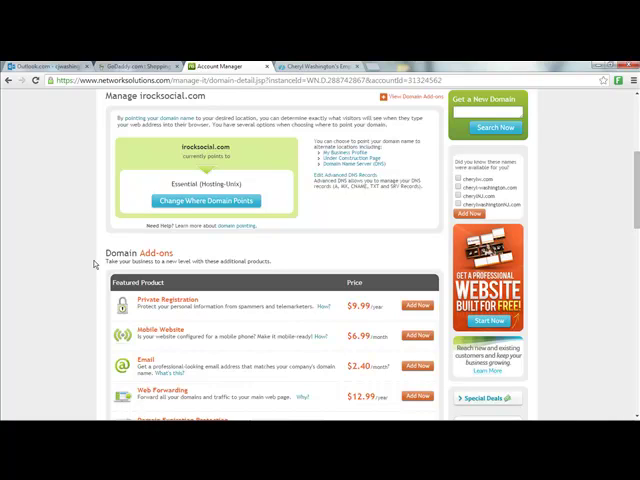
mouse_move(322, 211)
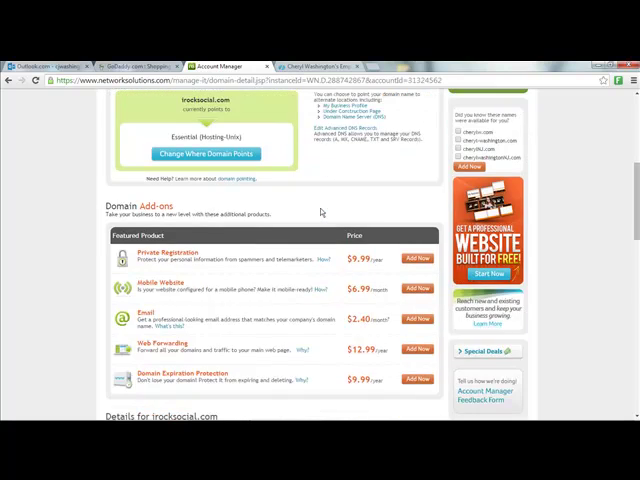
scroll(down, 3)
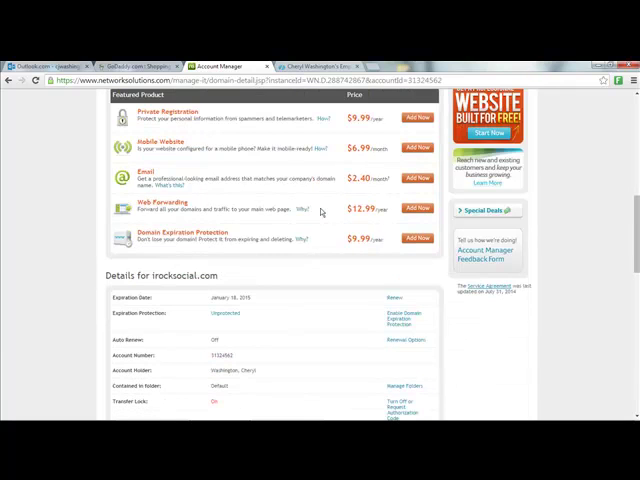
scroll(down, 3)
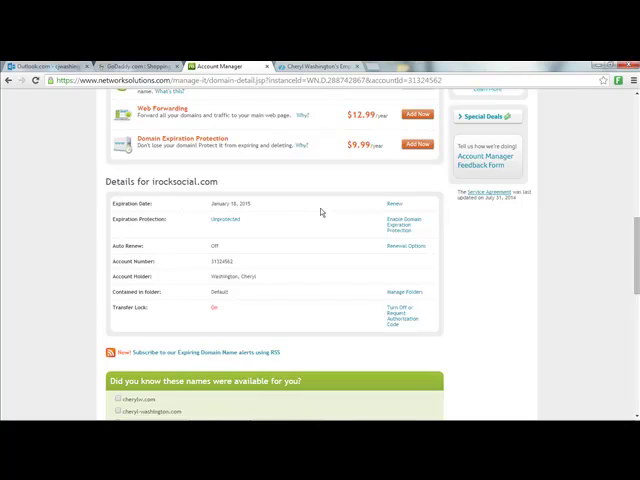
scroll(down, 3)
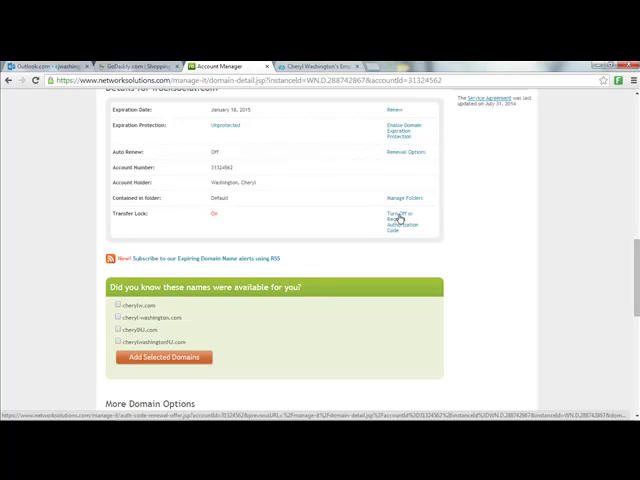
Request the transfer auth code for irocksocial.com and decline the $10.00 renewal offer
click(399, 216)
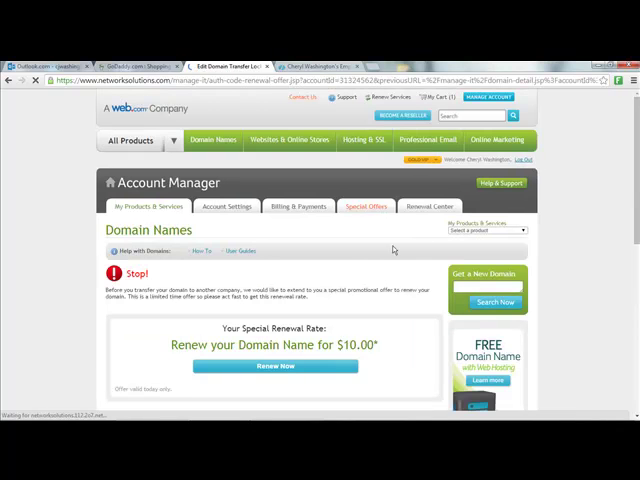
scroll(down, 3)
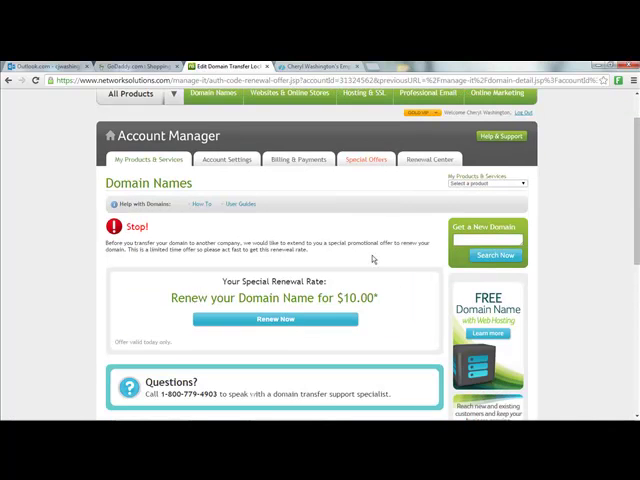
scroll(down, 3)
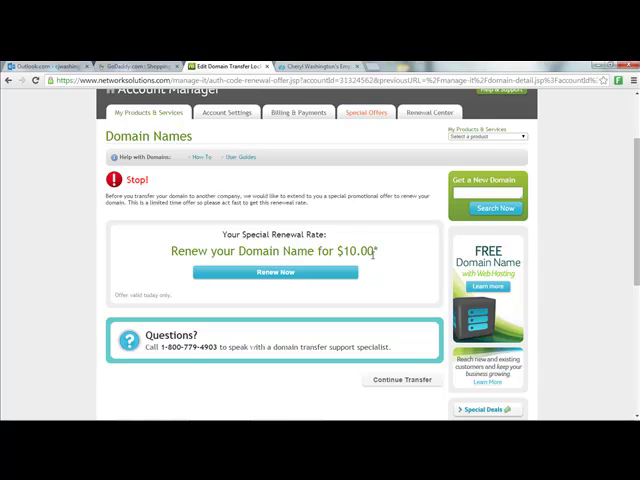
scroll(down, 3)
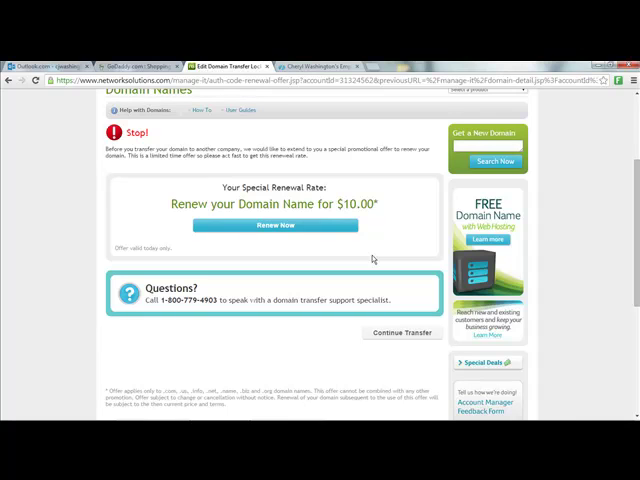
mouse_move(375, 244)
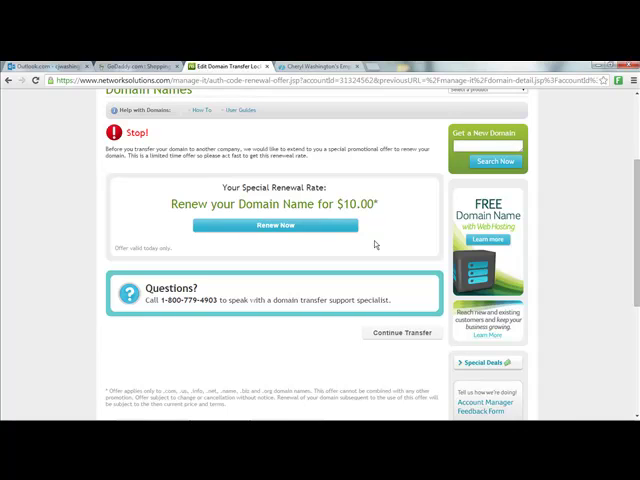
mouse_move(372, 242)
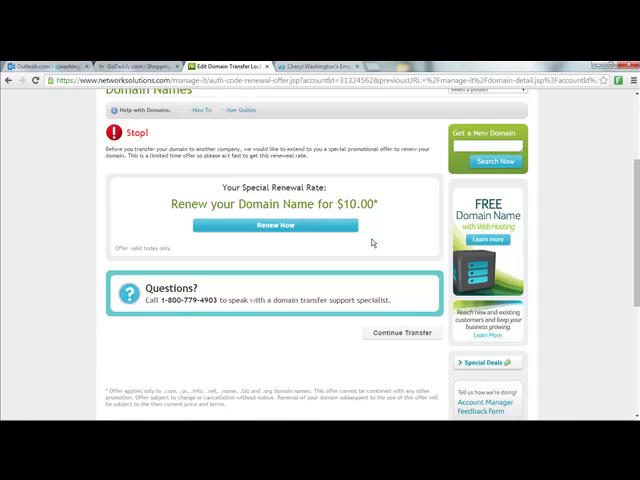
mouse_move(140, 221)
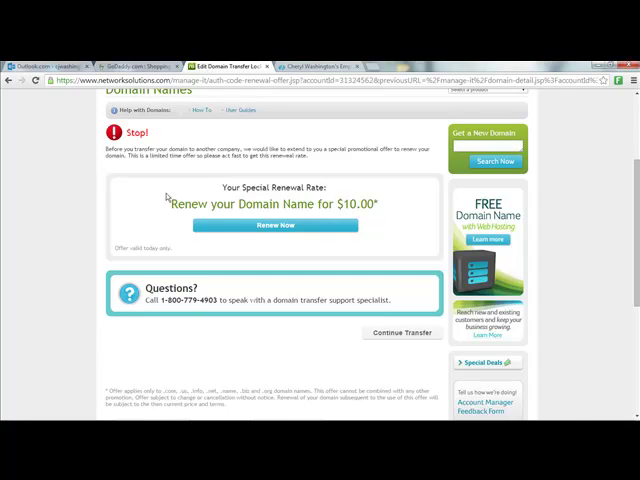
mouse_move(168, 197)
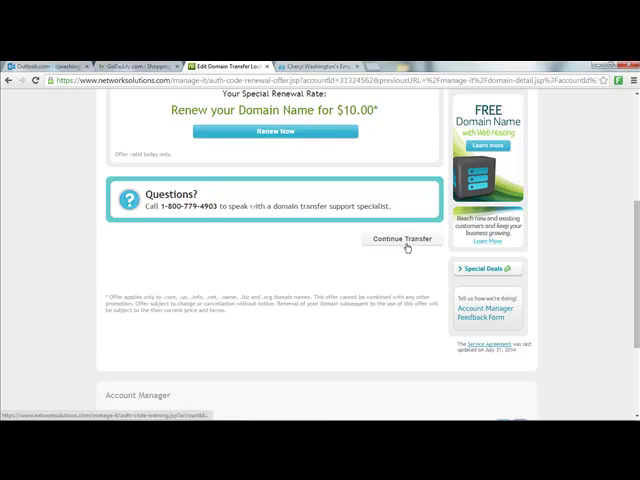
click(402, 239)
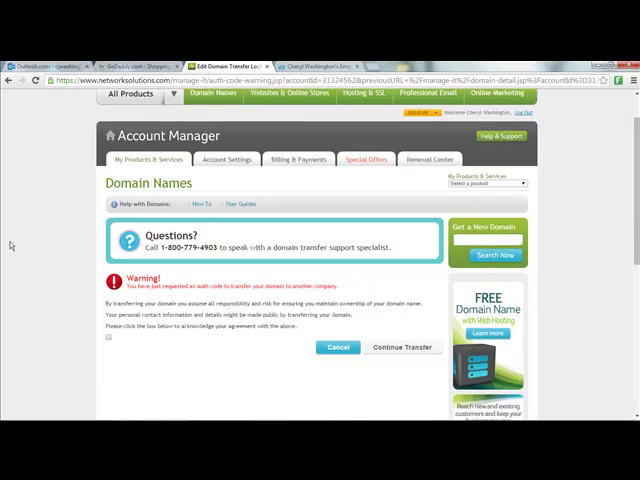
Scroll through the auth code transfer warning and its responsibility terms
scroll(down, 3)
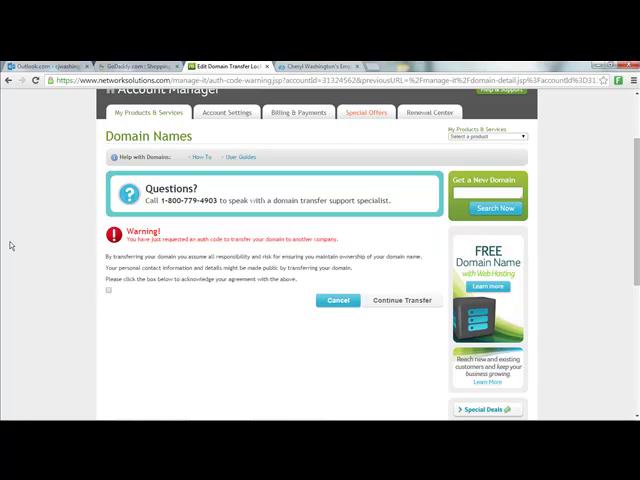
scroll(down, 3)
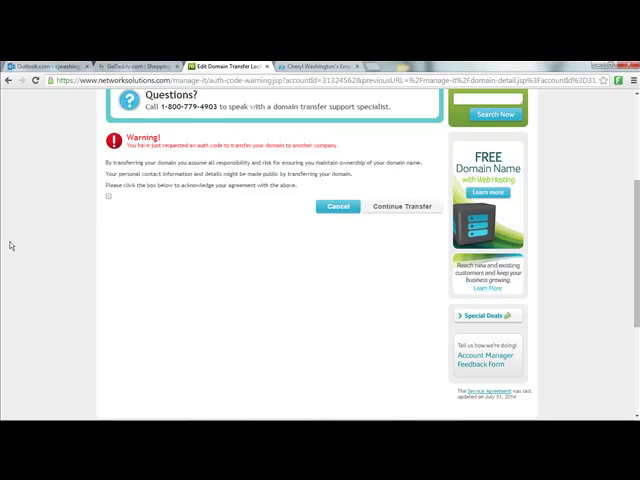
mouse_move(119, 203)
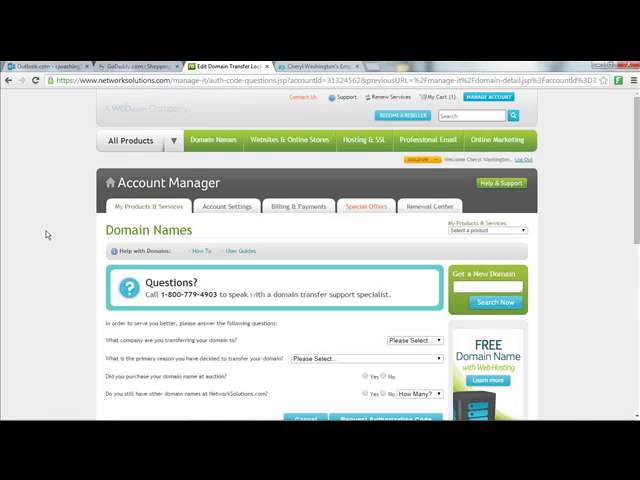
Answer GoDaddy, lower costs, no auction, yes with 5 other domains, and request the authorization code
scroll(down, 3)
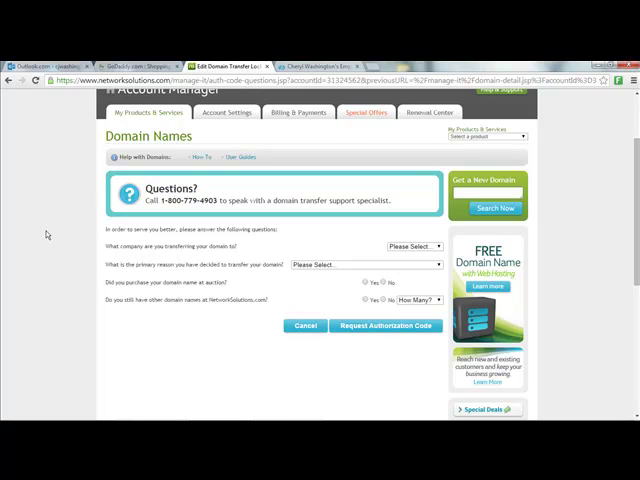
scroll(down, 3)
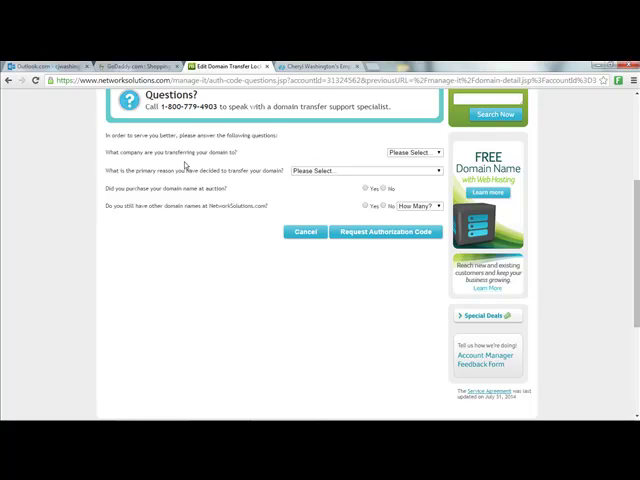
click(414, 151)
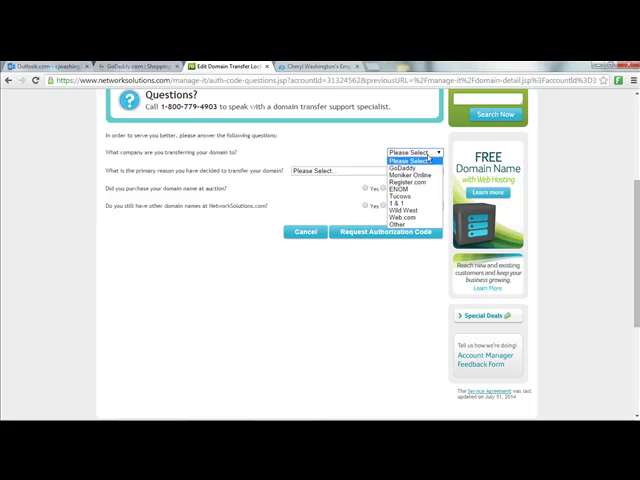
click(408, 164)
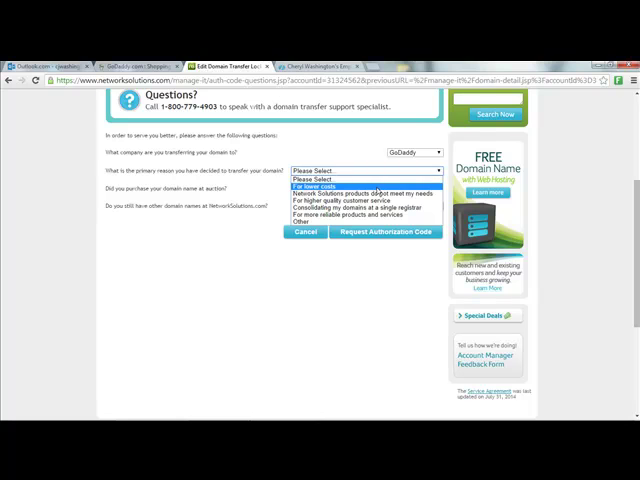
click(330, 184)
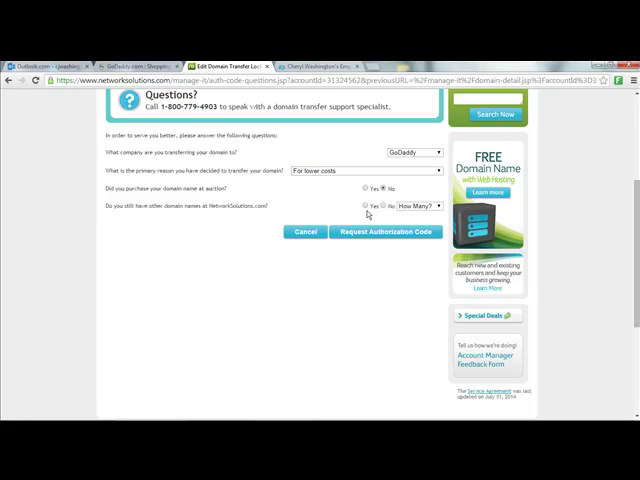
click(416, 206)
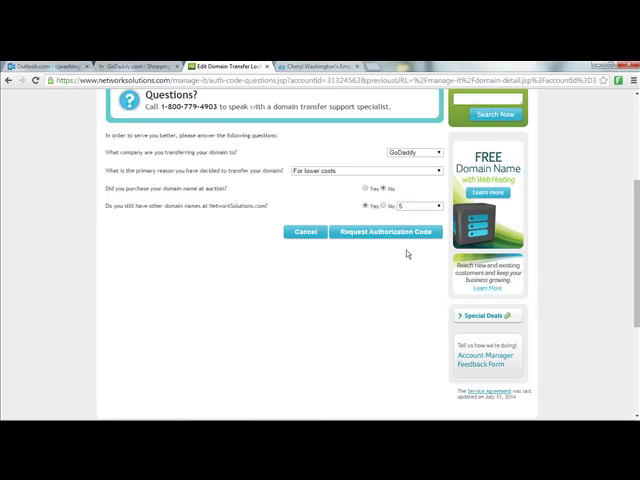
click(384, 232)
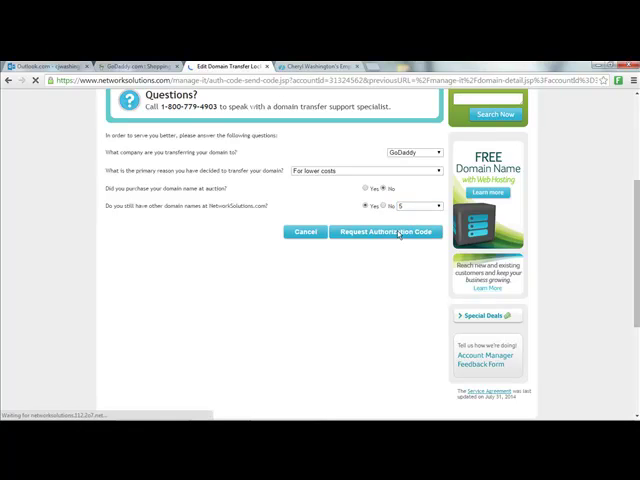
Leave the transfer lock off, tick Request Authorization Code, and save the request
click(384, 231)
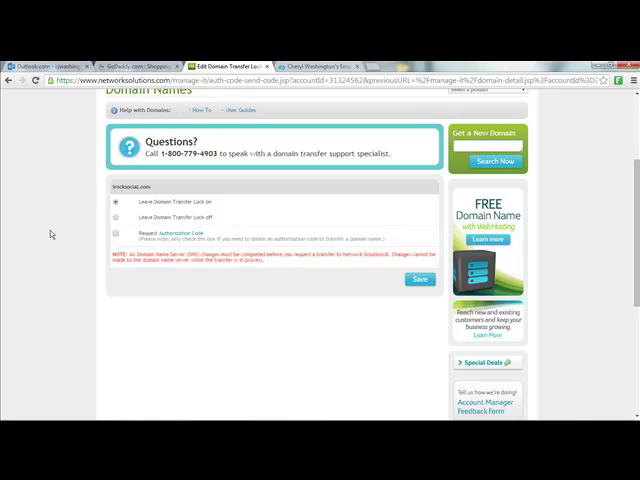
mouse_move(53, 237)
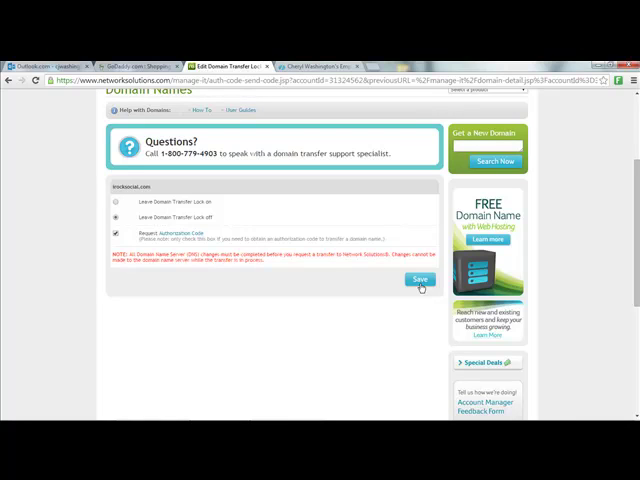
mouse_move(419, 291)
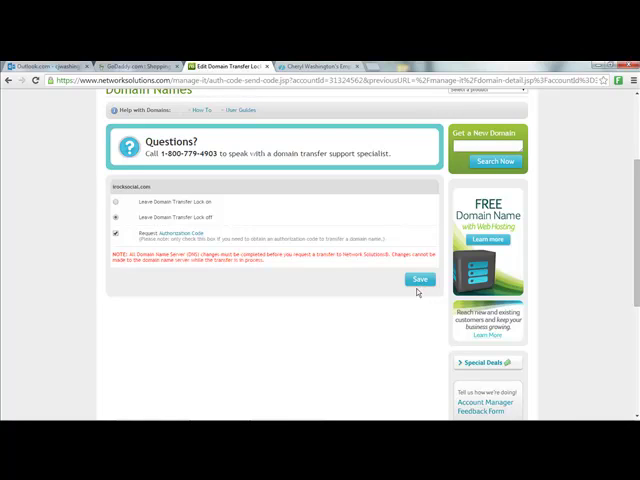
click(419, 279)
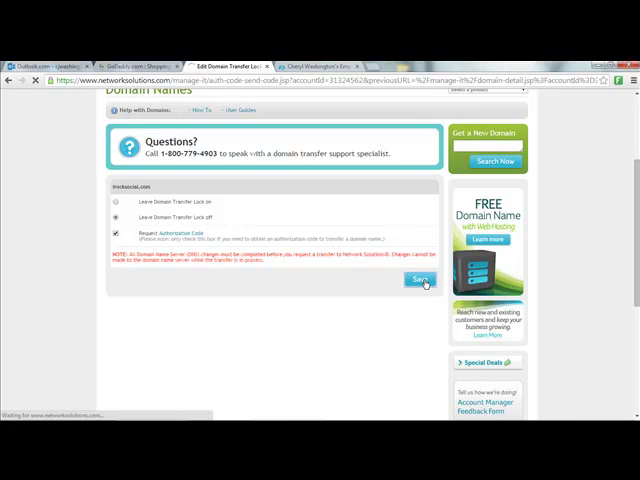
click(419, 279)
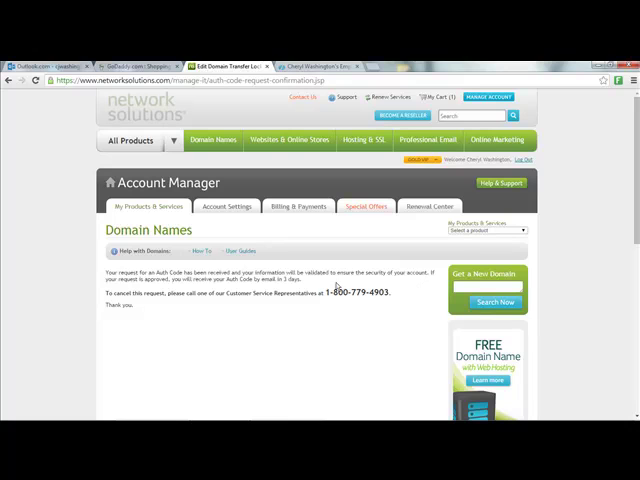
mouse_move(330, 285)
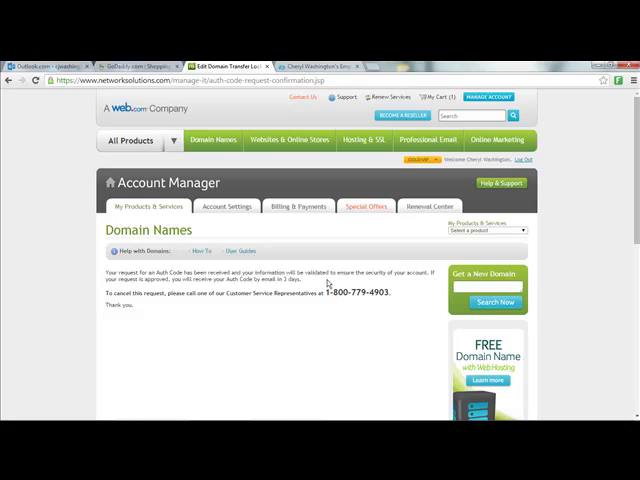
mouse_move(327, 287)
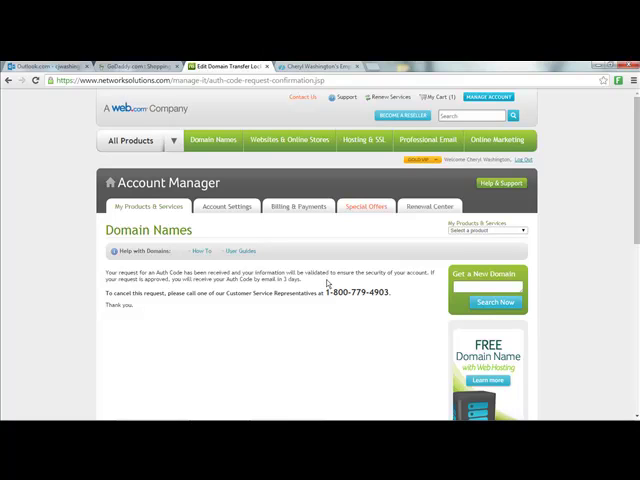